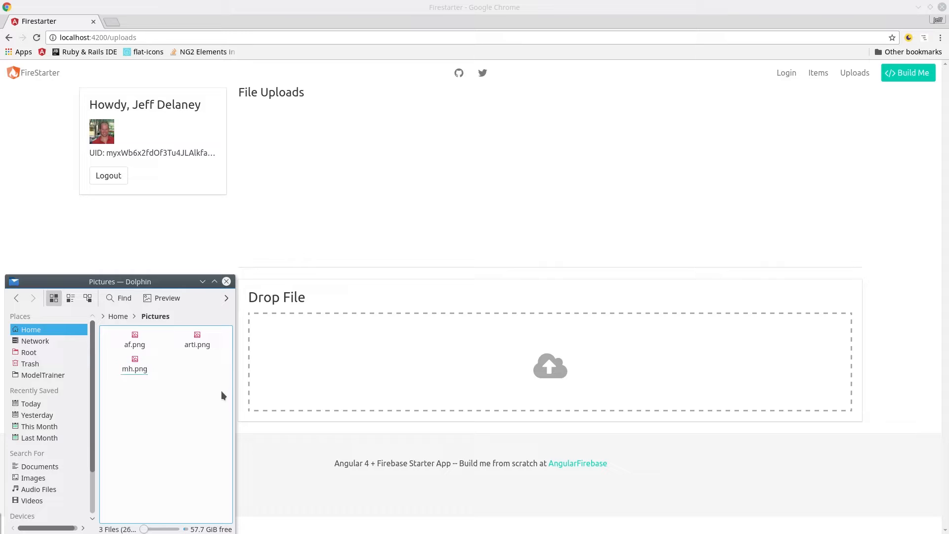
# - Select all Pictures images and drag them onto Chrome's Drop File area
pyautogui.press('ctrl+a')
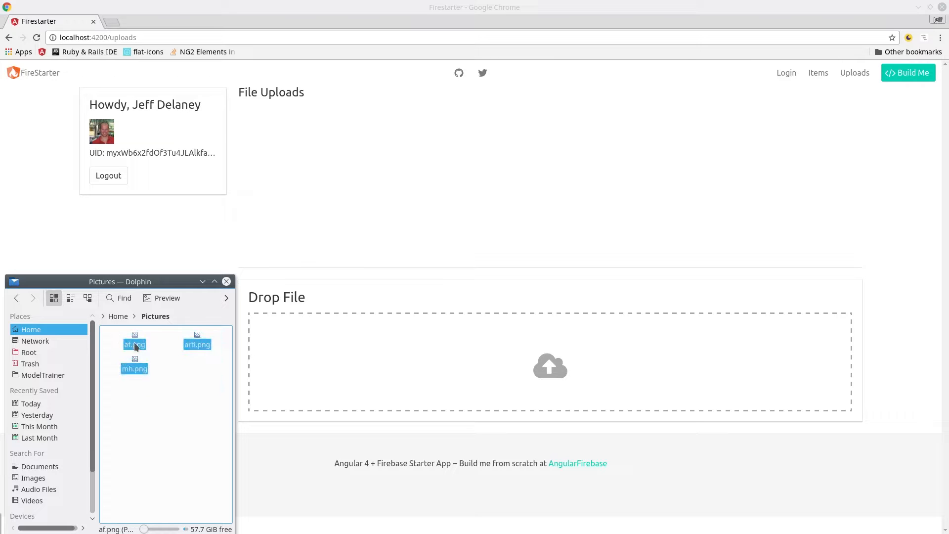
pyautogui.moveTo(134, 344); pyautogui.dragTo(513, 387)
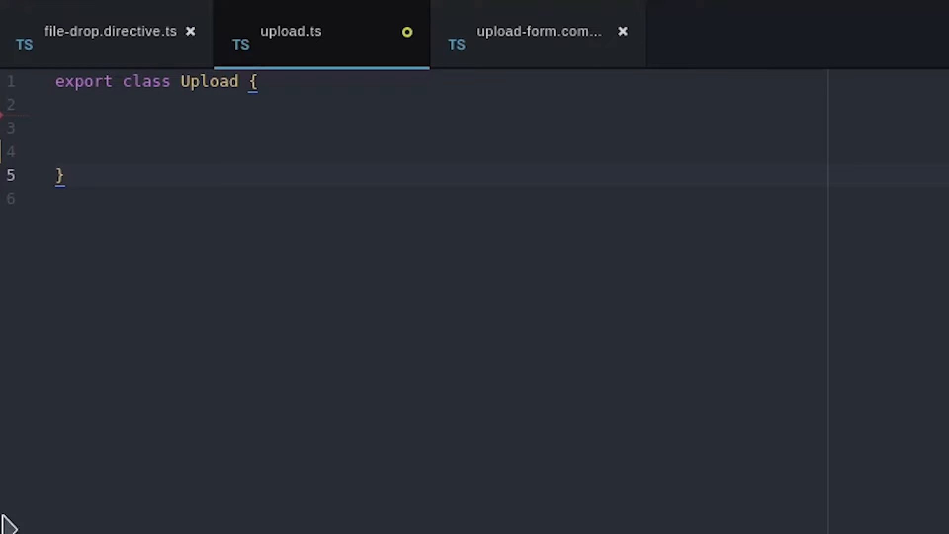
# - Declare the Upload fields and start a constructor(file: File) in the class body
pyautogui.click(58, 127)
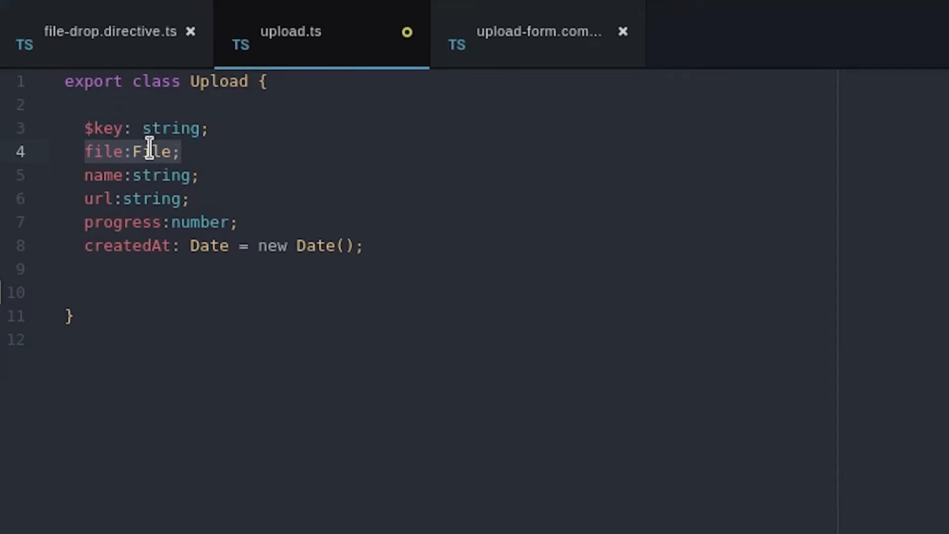
pyautogui.write('constructor(file:File) {')
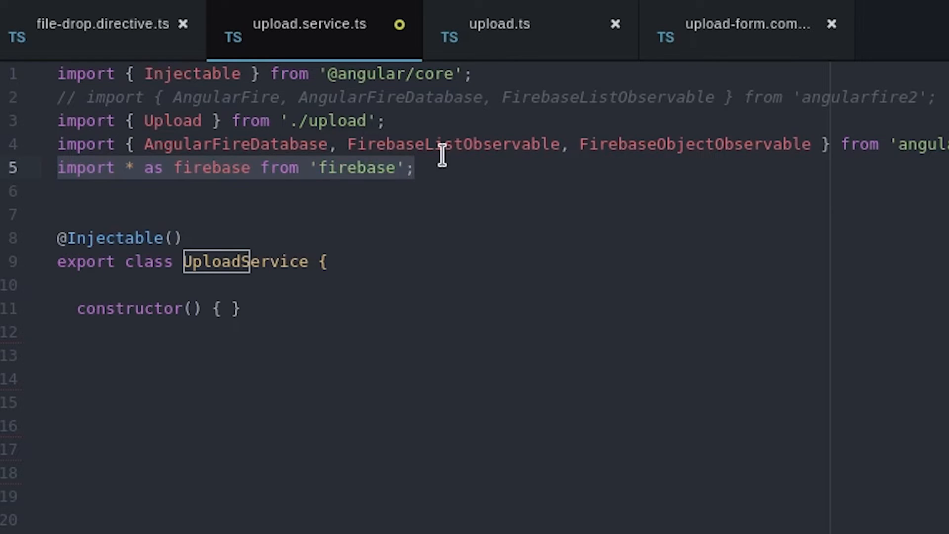
pyautogui.moveTo(534, 164)
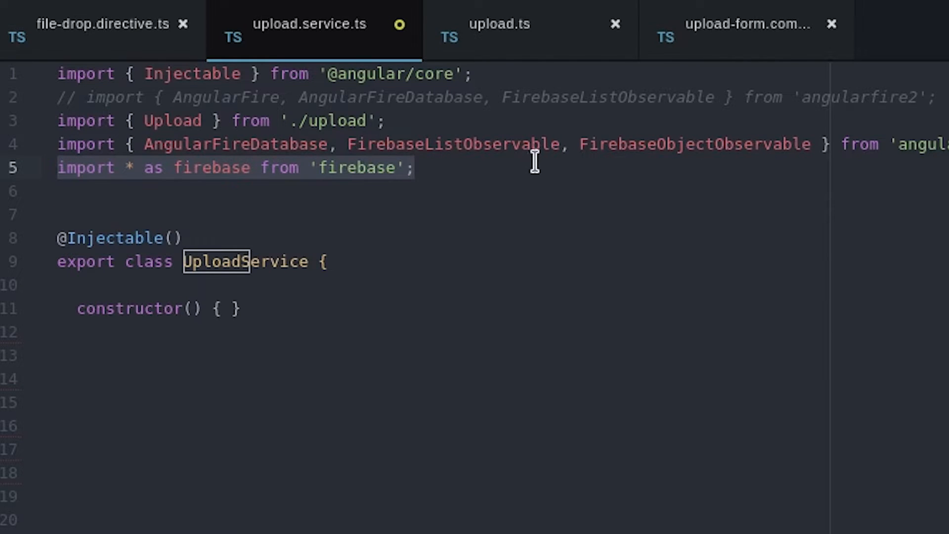
# - Inject AngularFireDatabase and start pushUpload with a storageRef putting to uploads/<file name>
pyautogui.write('private db: AngularFireDatabase')
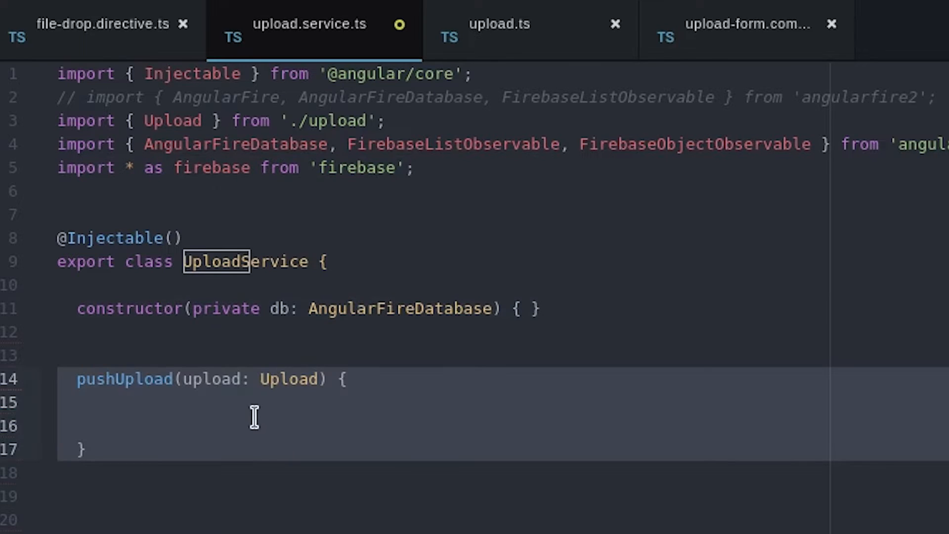
pyautogui.write('let storageRef = firebase.storage().ref();')
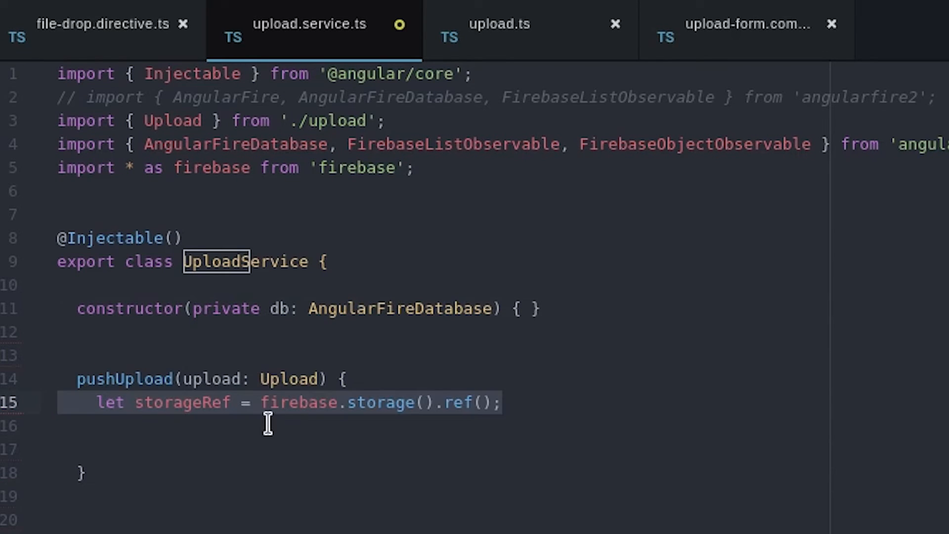
pyautogui.write('let uploadTask = storageRef.child(`uploads/${upload.file.name}`).put(upload.file);')
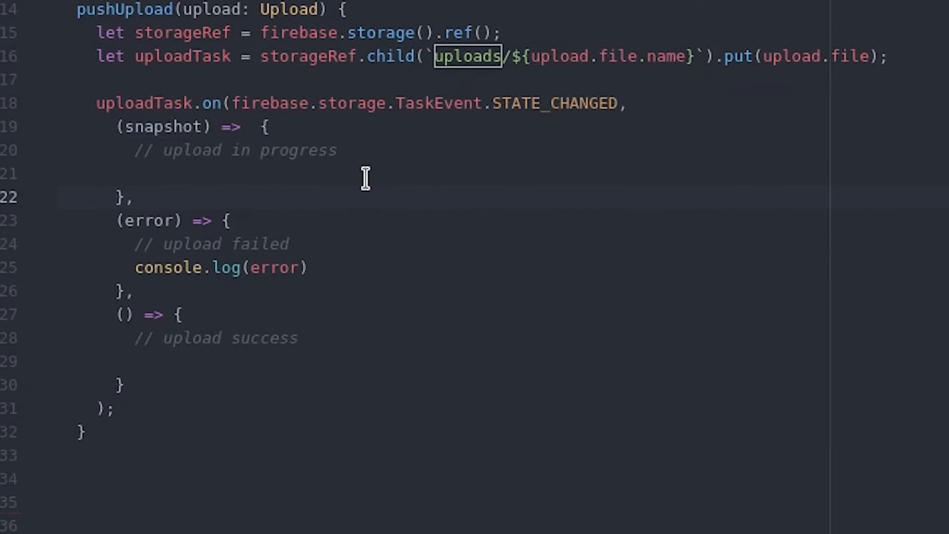
# - Compute upload.progress as bytesTransferred over totalBytes times 100 in the snapshot callback
pyautogui.write('upload.progress = (snapshot.bytesTransferred / snapshot.totalBytes) * 100')
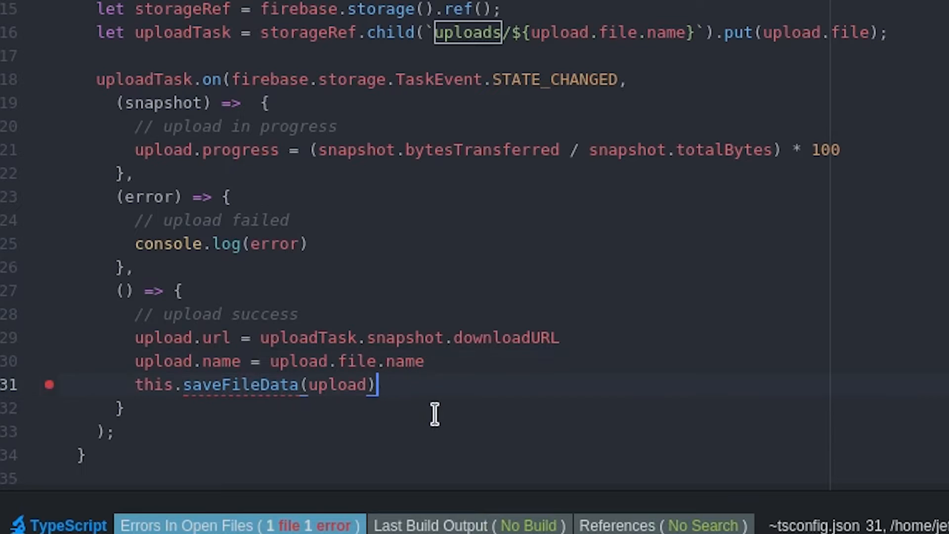
pyautogui.scroll(-3)
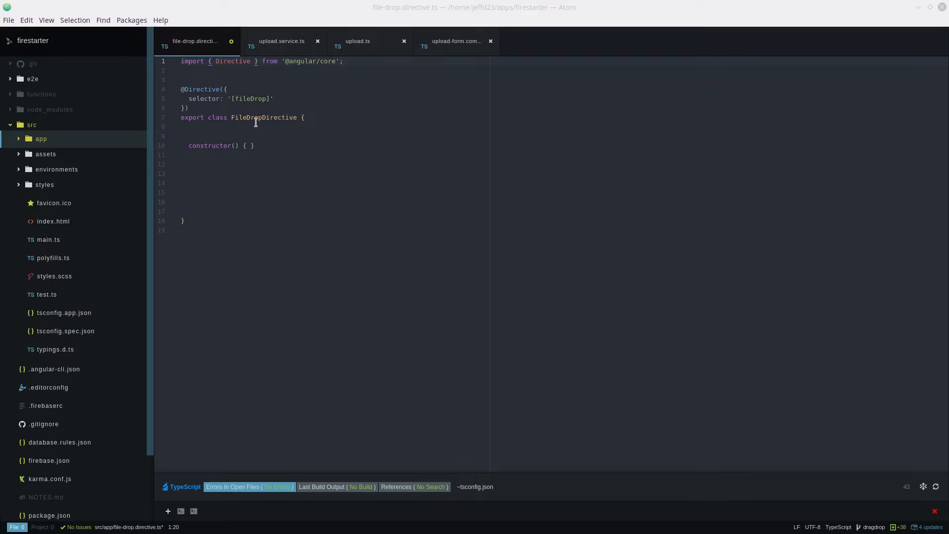
pyautogui.click(182, 136)
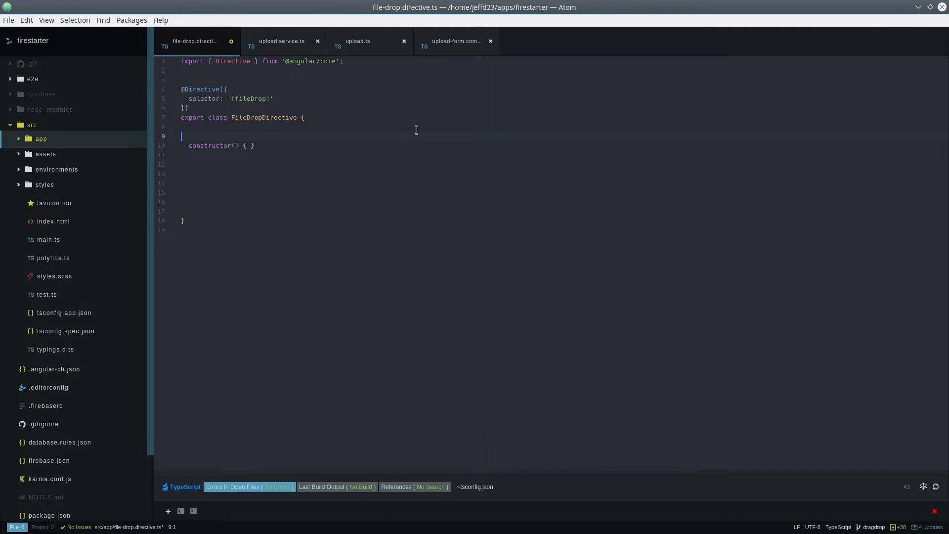
pyautogui.write(', EventEmitter, HostListener, Output')
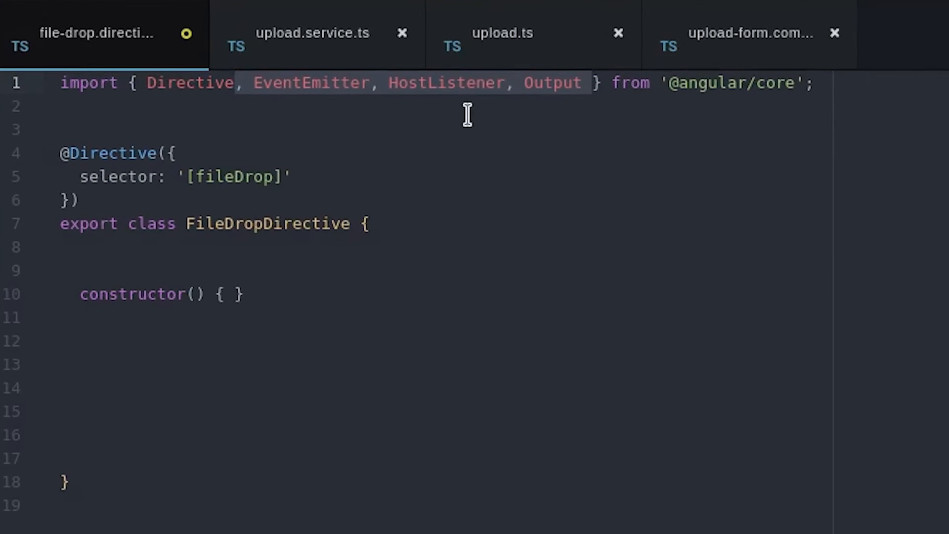
pyautogui.click(466, 83)
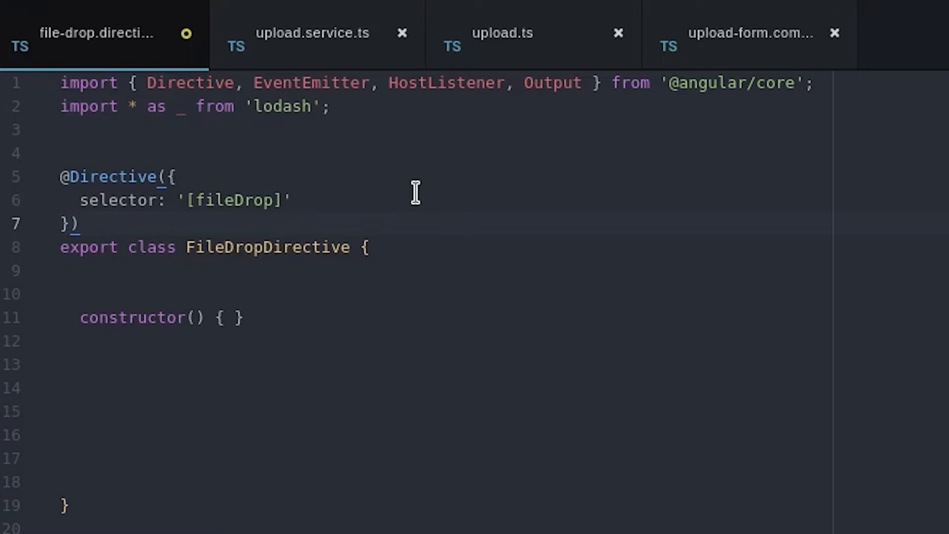
pyautogui.write('@Output() filesDropped =  new EventEmitter<FileList>();')
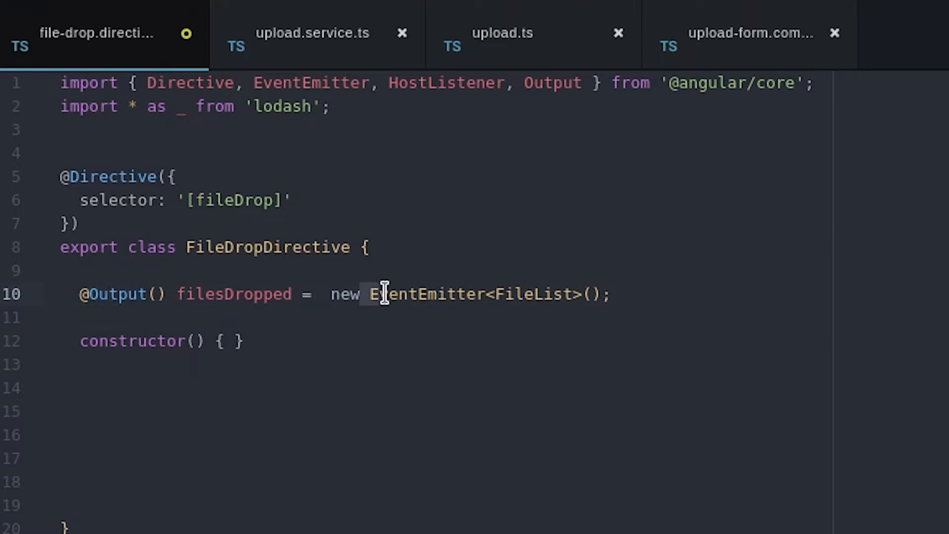
pyautogui.doubleClick(532, 295)
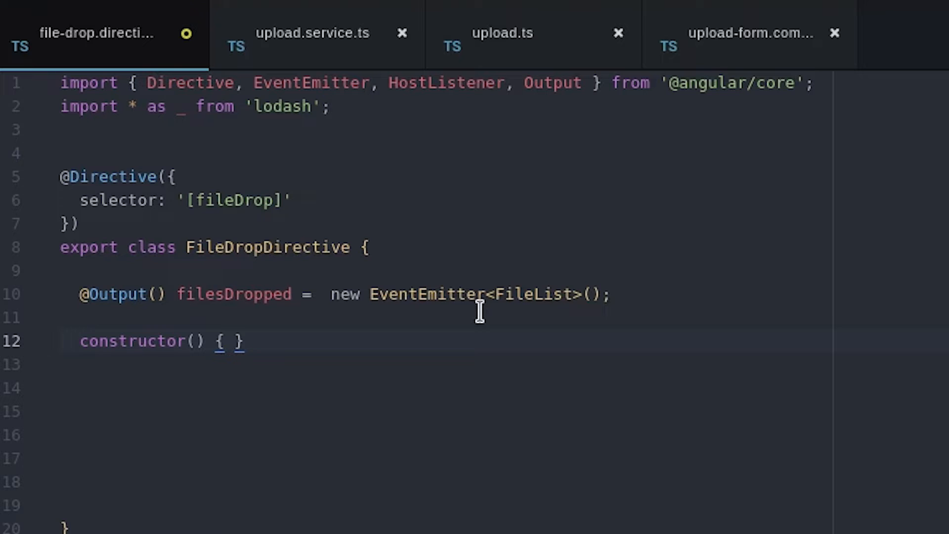
pyautogui.write("@HostListener('drop', ['$event'])")
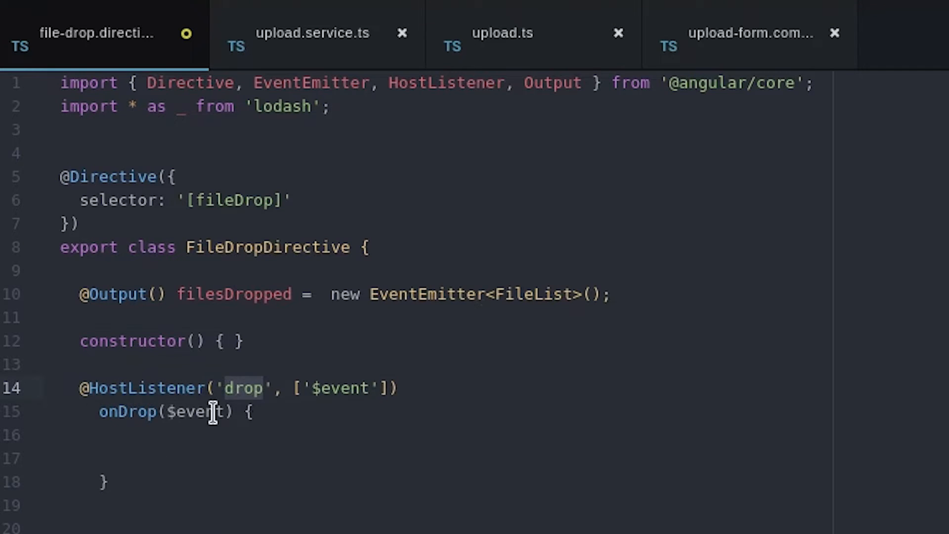
# - In onDrop, preventDefault, read $event.dataTransfer and emit transfer.files through filesDropped
pyautogui.click(214, 458)
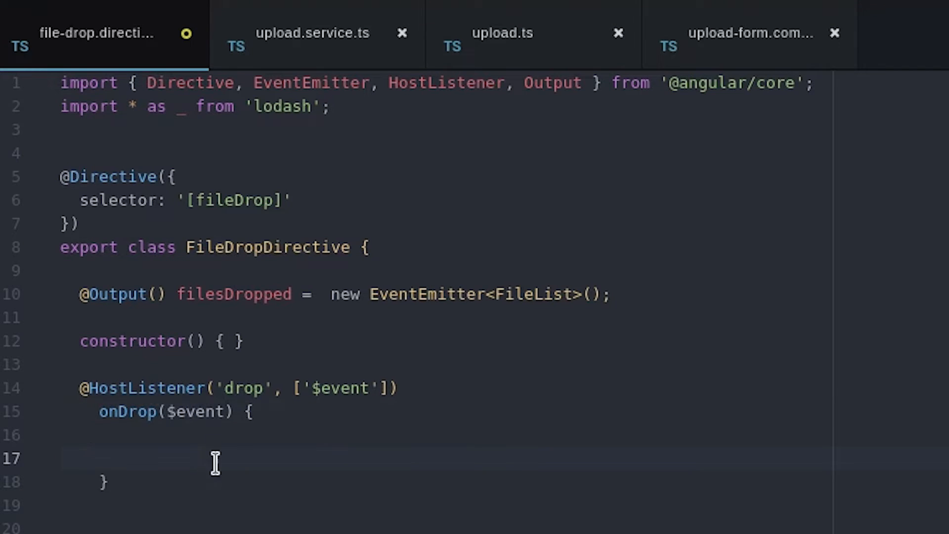
pyautogui.write('$event.preventDefault();')
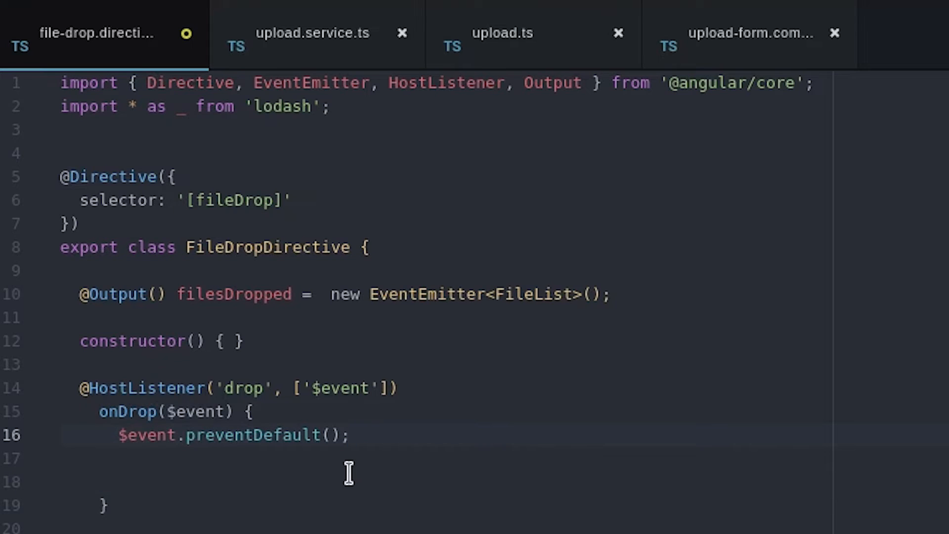
pyautogui.moveTo(345, 481)
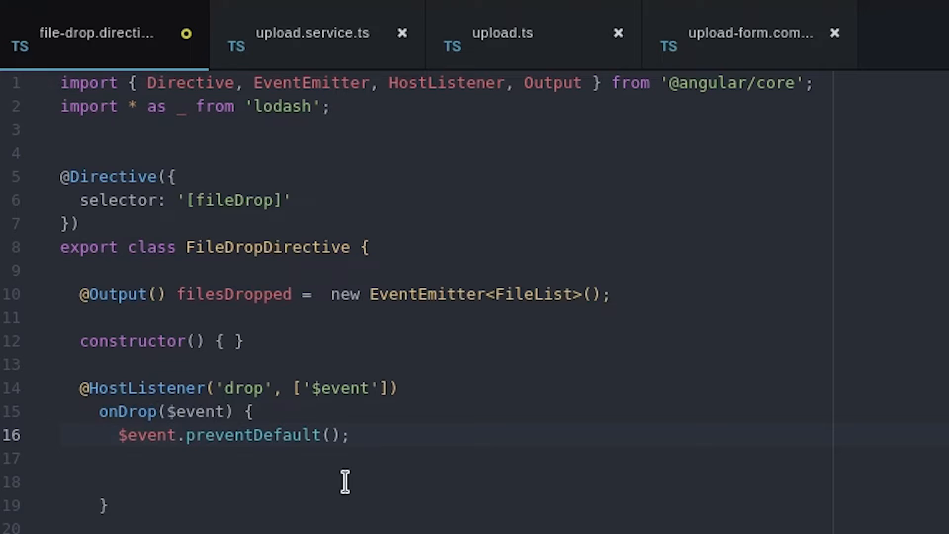
pyautogui.write('let transfer = $event.dataTransfer;')
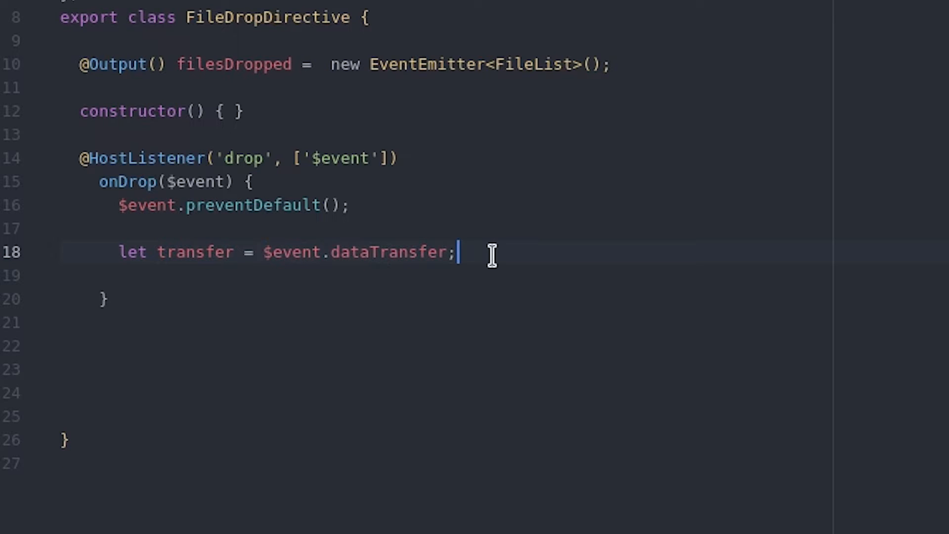
pyautogui.write('this.filesDropped.emit(transfer.files);')
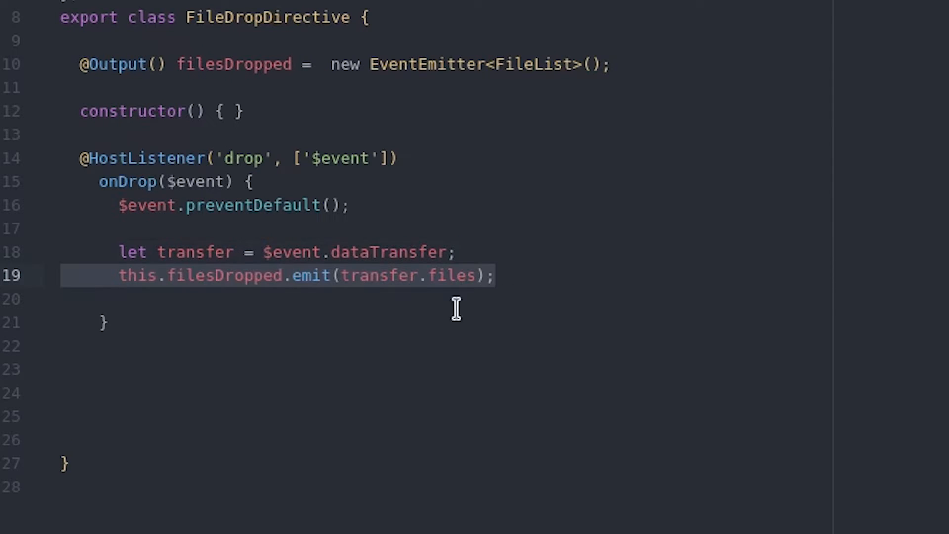
pyautogui.click(238, 276)
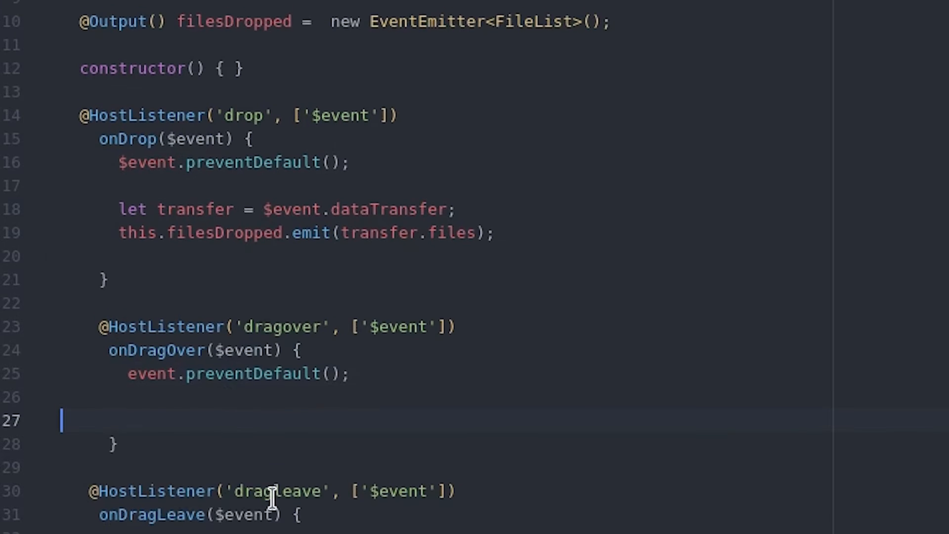
# - Add a filesHovered output emitting false on drop/dragleave, then move to upload-form.component.ts
pyautogui.scroll(3)
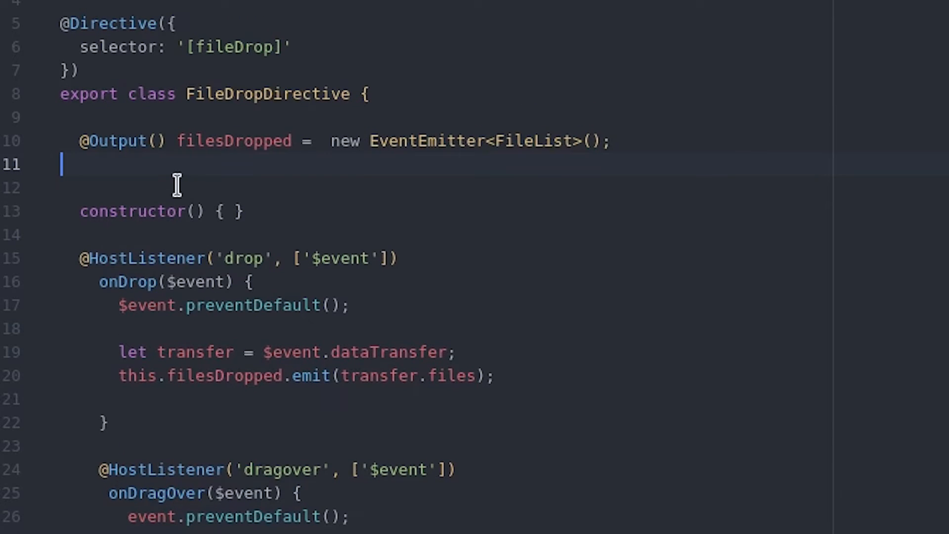
pyautogui.write('@Output() filesHovered =  new EventEmitter();')
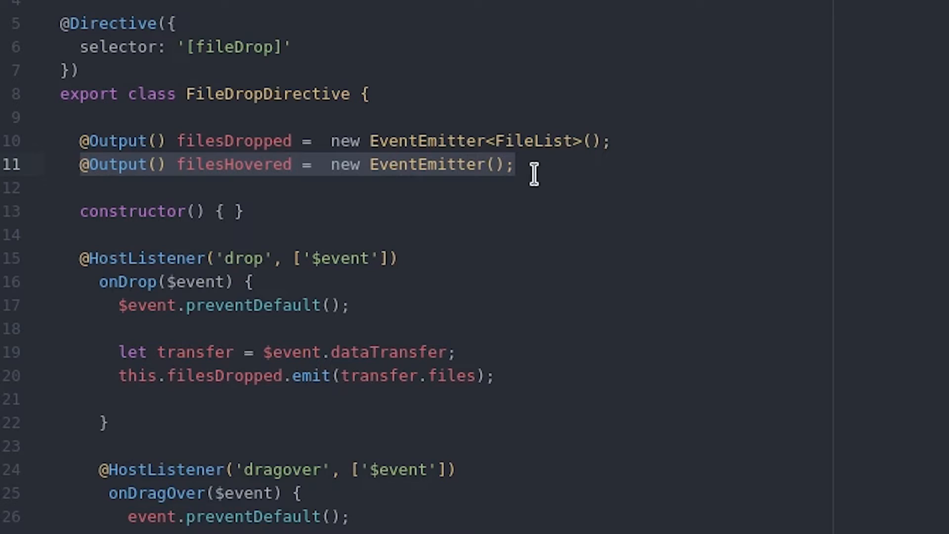
pyautogui.click(399, 258)
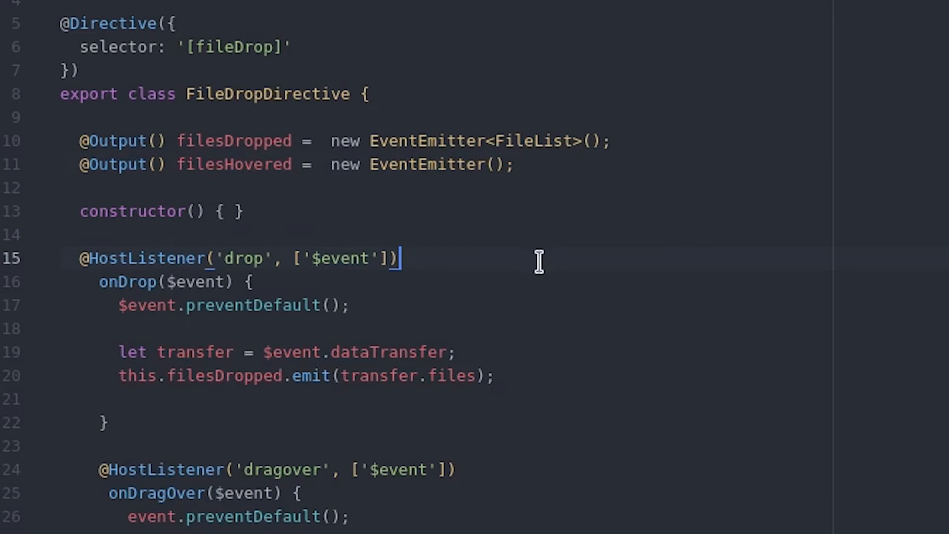
pyautogui.write('this.filesHovered.emit(false);')
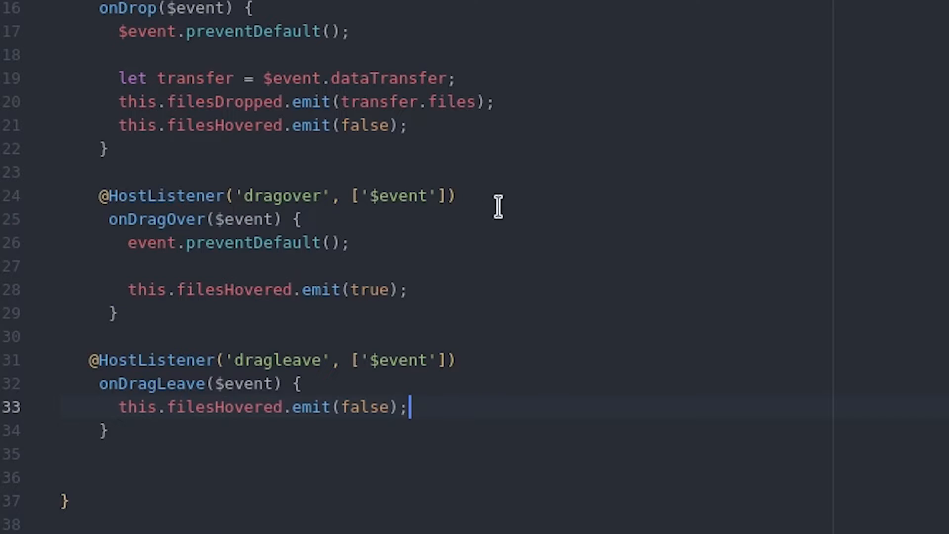
pyautogui.click(560, 39)
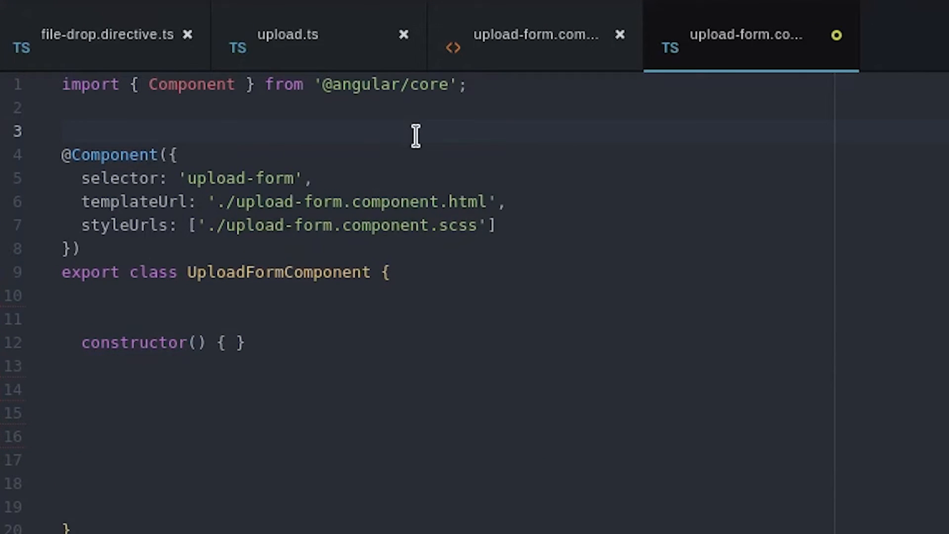
# - Import UploadService, inject it as upSvc and declare currentUpload: Upload
pyautogui.write("import { UploadService } from '../shared/upload.service';")
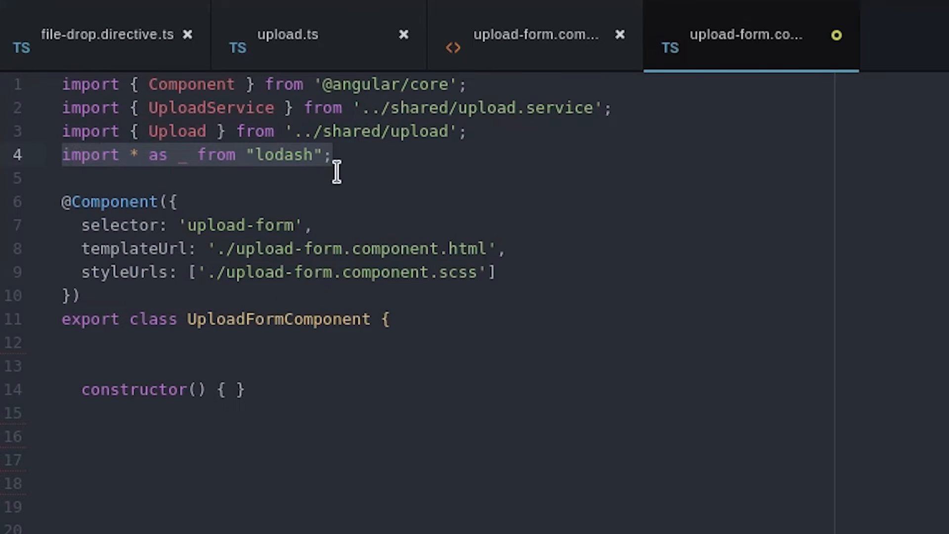
pyautogui.write('private upSvc: UploadService')
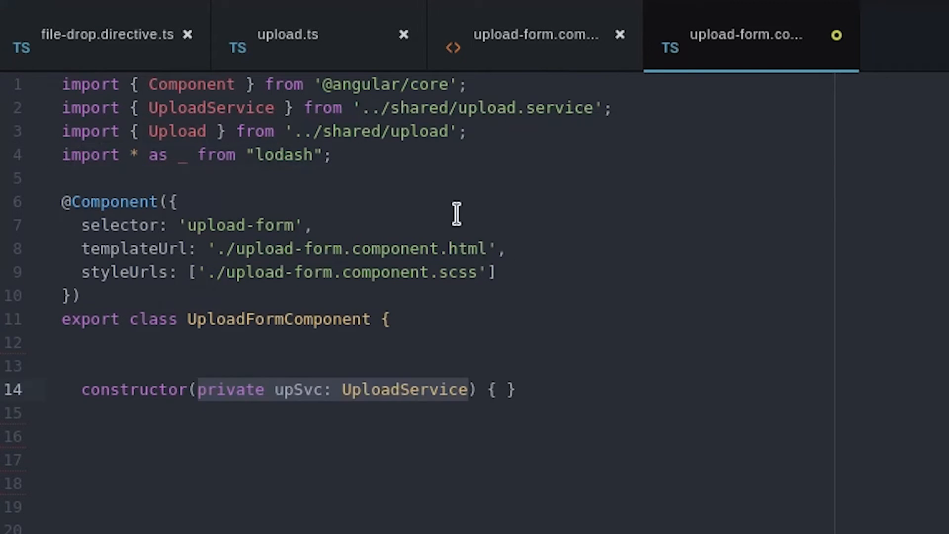
pyautogui.click(417, 374)
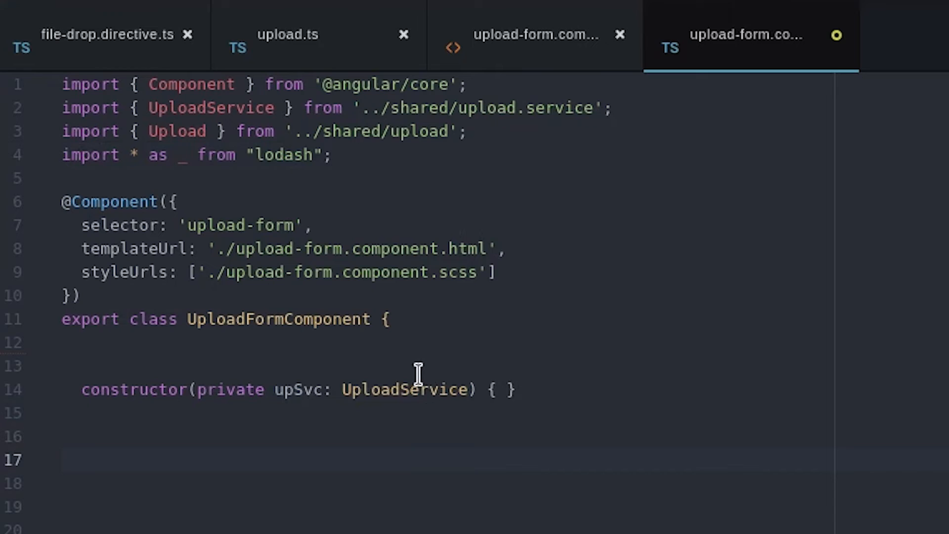
pyautogui.write('currentUpload: Upload;')
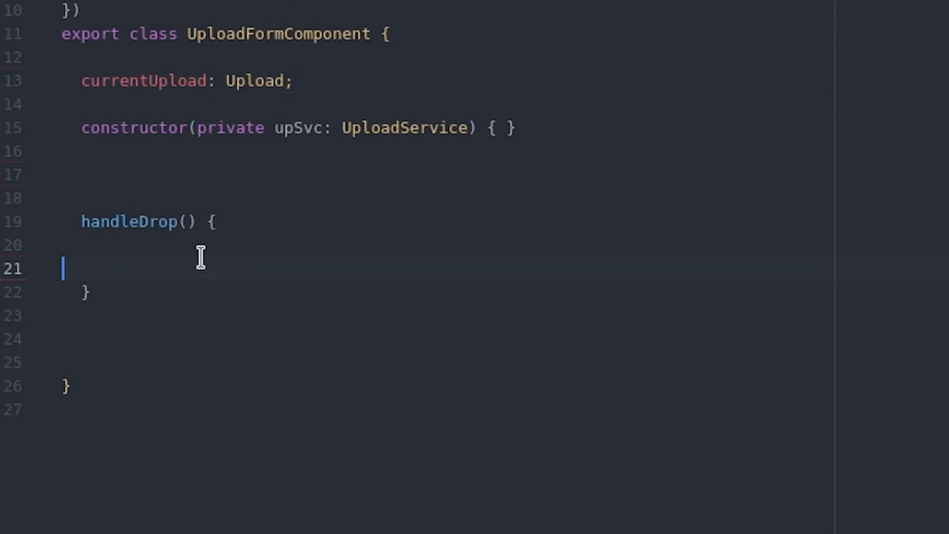
# - Write handleDrop(fileList) looping _.range/_.each to create an Upload per file and pushUpload it
pyautogui.write('fileList: FileList')
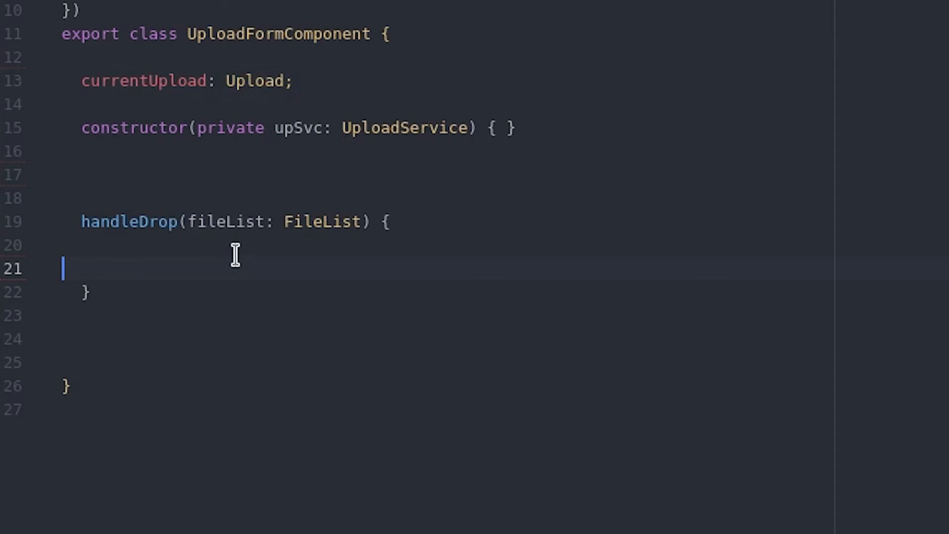
pyautogui.write('let filesIndex = _.range(fileList.length)')
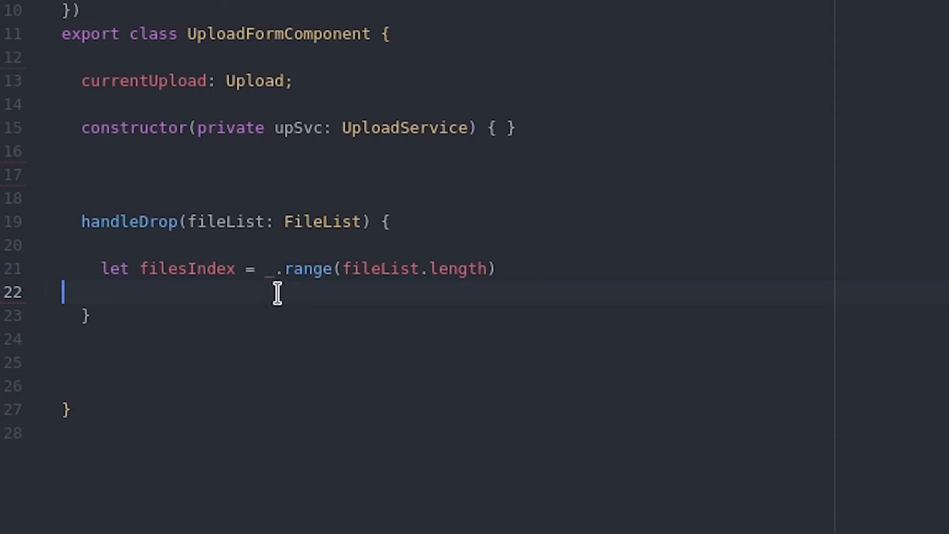
pyautogui.write('_.each(filesIndex, (idx) => {')
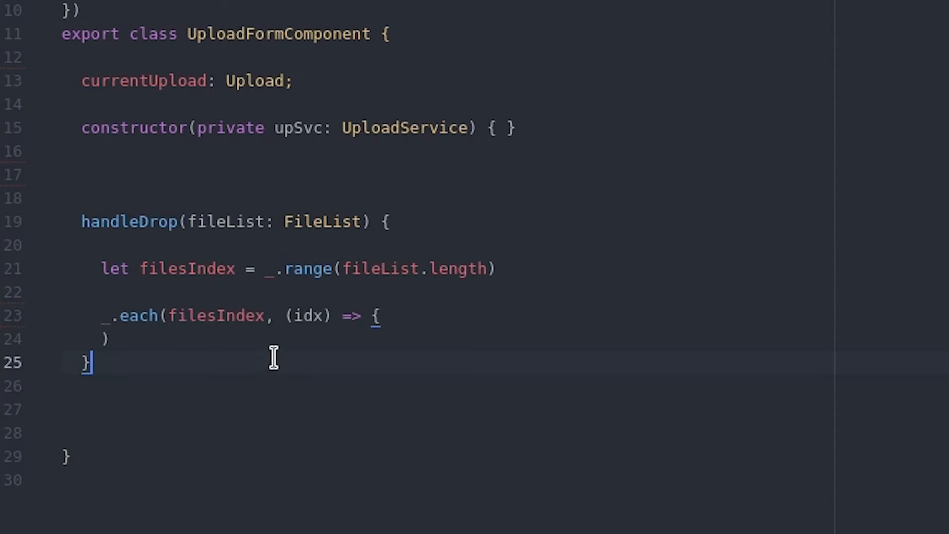
pyautogui.write('this.currentUpload = new Upload(fileList[idx]);')
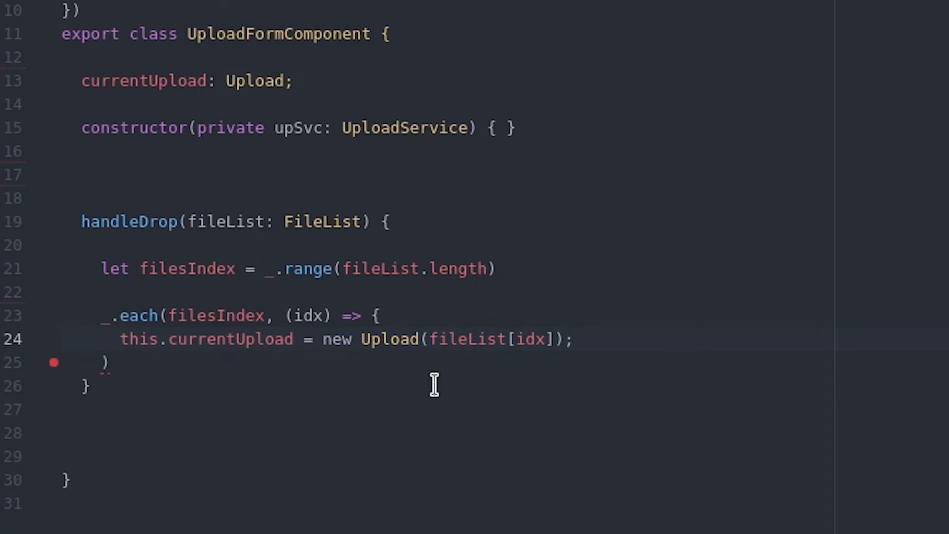
pyautogui.write('this.upSvc.pushUpload(this.currentUpload)')
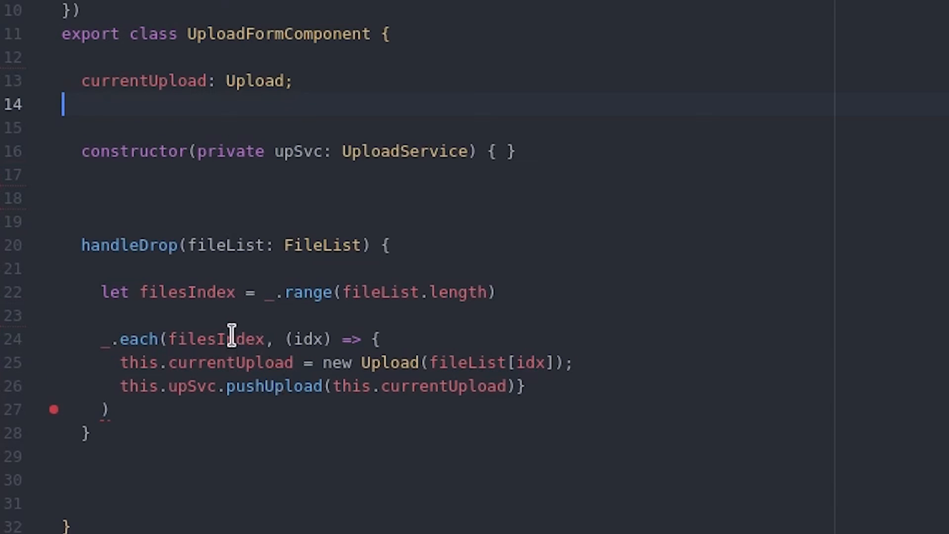
# - Add dropzoneActive: boolean = false and a dropzoneState($event) method assigning it
pyautogui.write('dropzoneActive:boolean = false;')
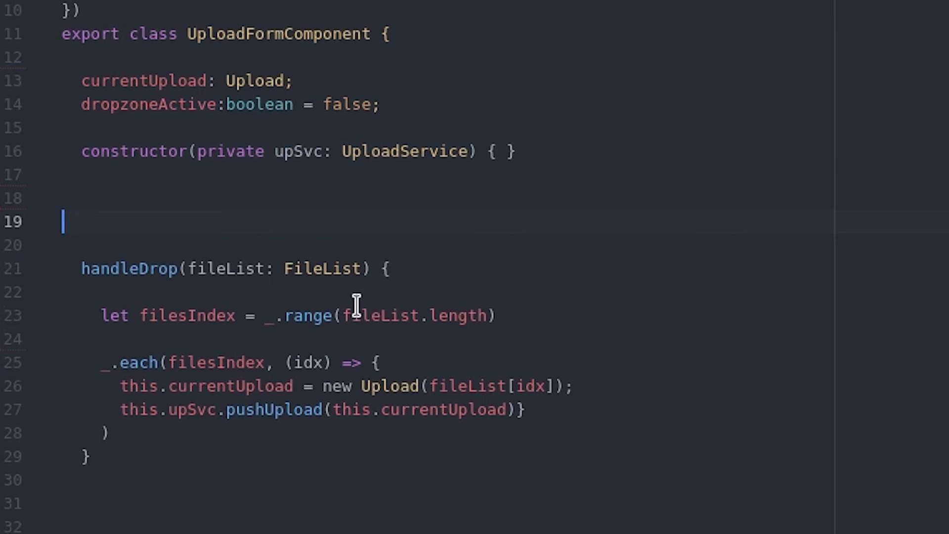
pyautogui.write('dropzoneState($event: boolean) {')
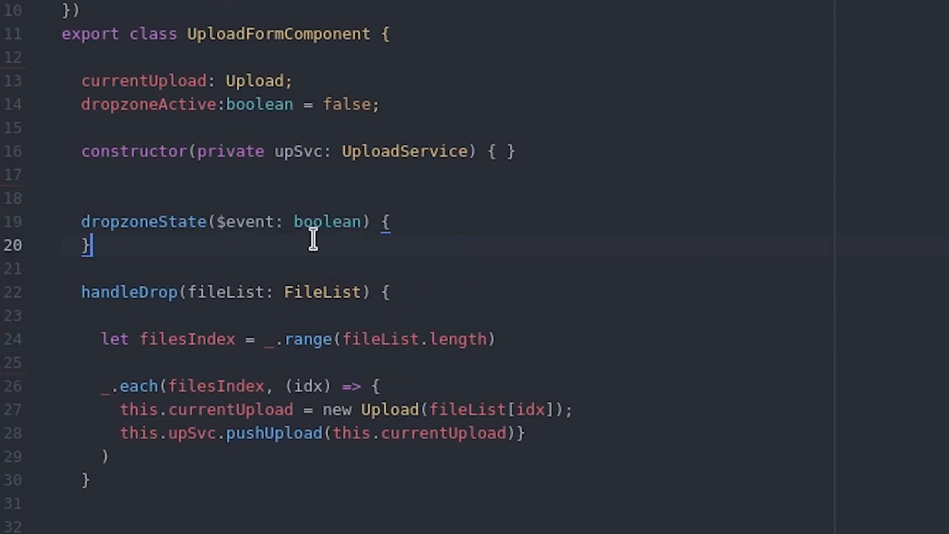
pyautogui.write('this.dropzoneActive = $event;')
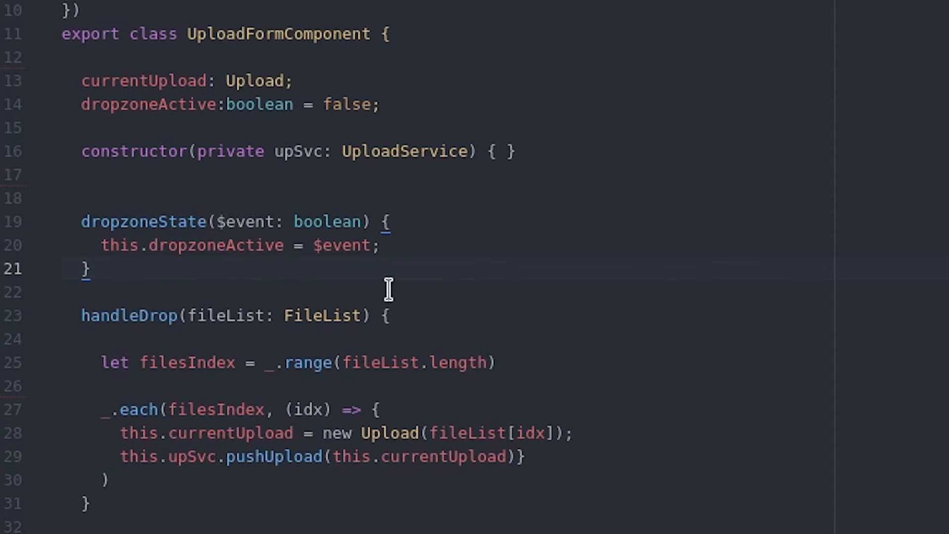
# - In the HTML template add a div.dropzone wired (filesDropped)=handleDrop and (filesHovered)=dropzoneState
pyautogui.click(531, 28)
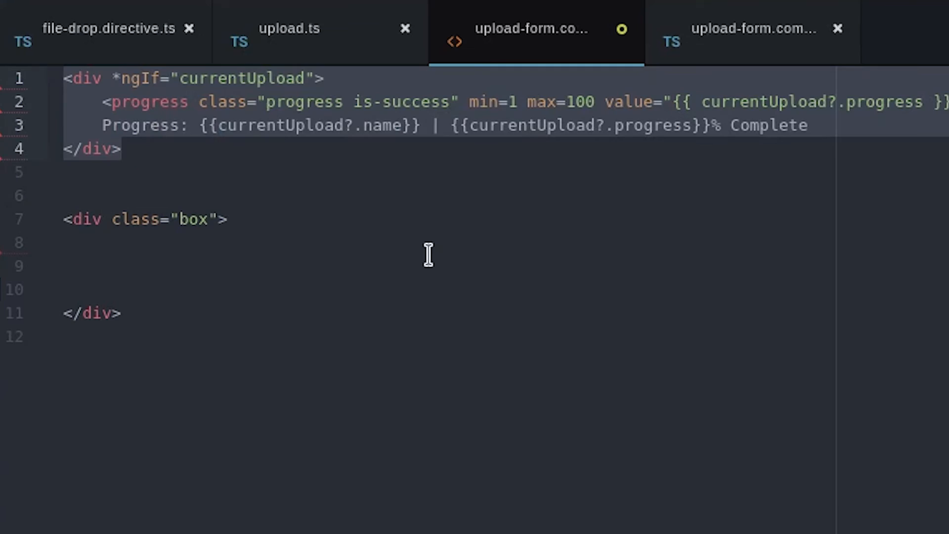
pyautogui.doubleClick(260, 126)
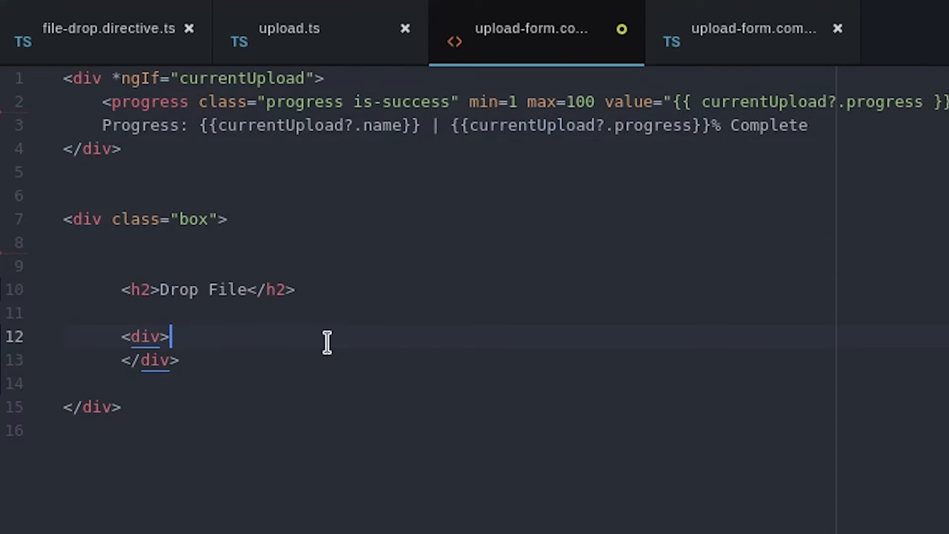
pyautogui.press('Enter')
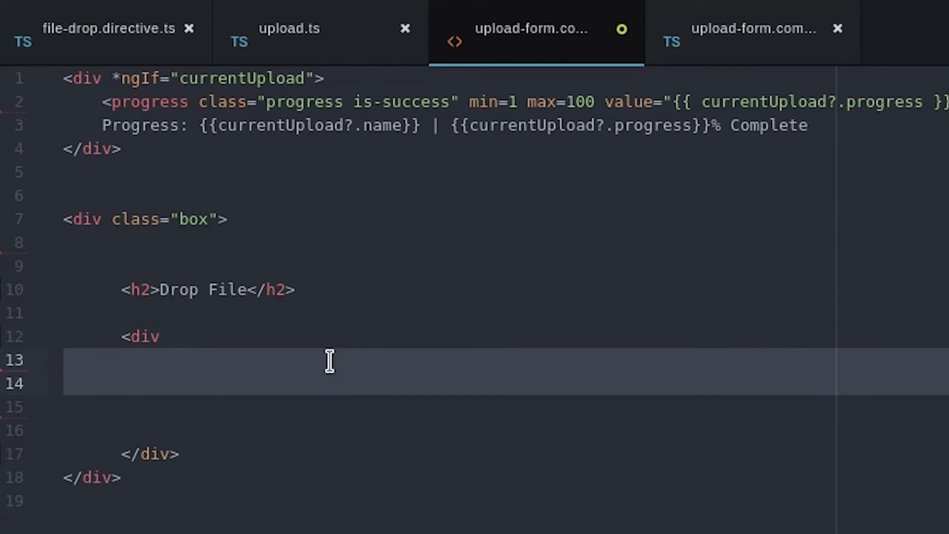
pyautogui.write('class="dropzone"')
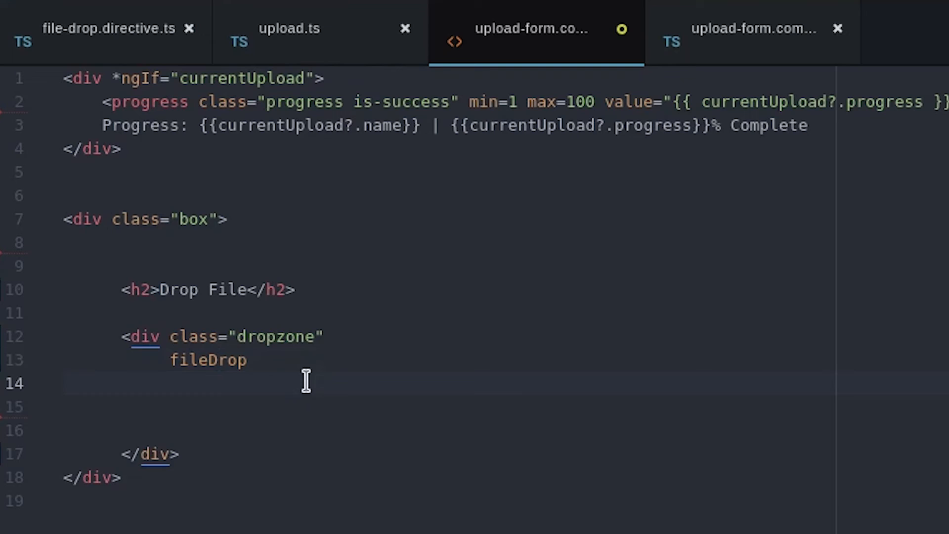
pyautogui.write('(filesDropped)="handleDrop($event)">')
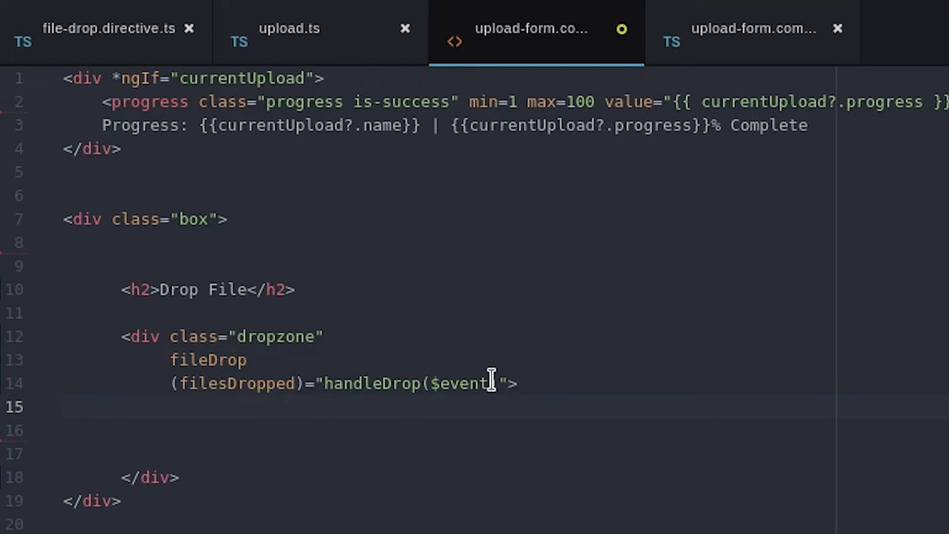
pyautogui.write('(filesHovered)="dropzoneState($event)">')
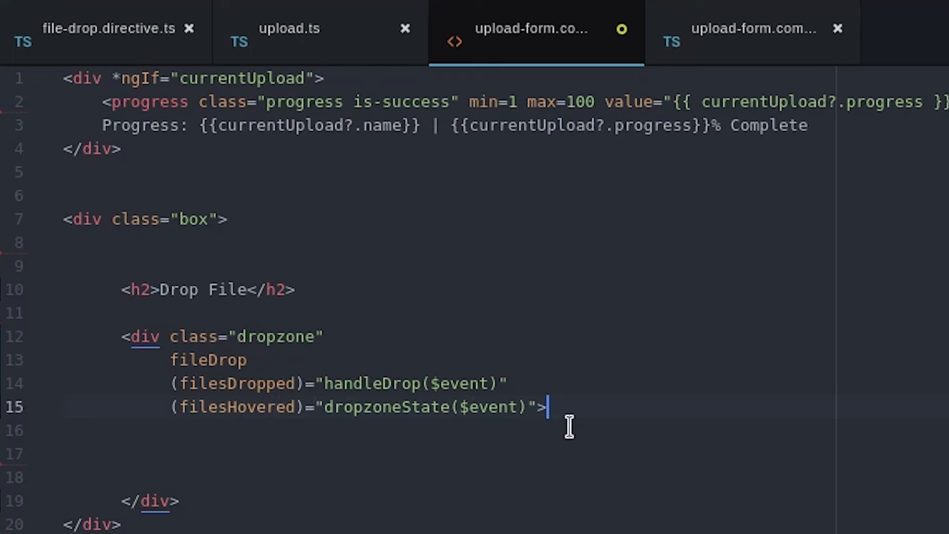
# - Bind [ngClass] active to dropzoneActive and place a fa-cloud-upload fa-2x icon inside
pyautogui.write('[ngClass]="{\'active\': dropzoneActive}">')
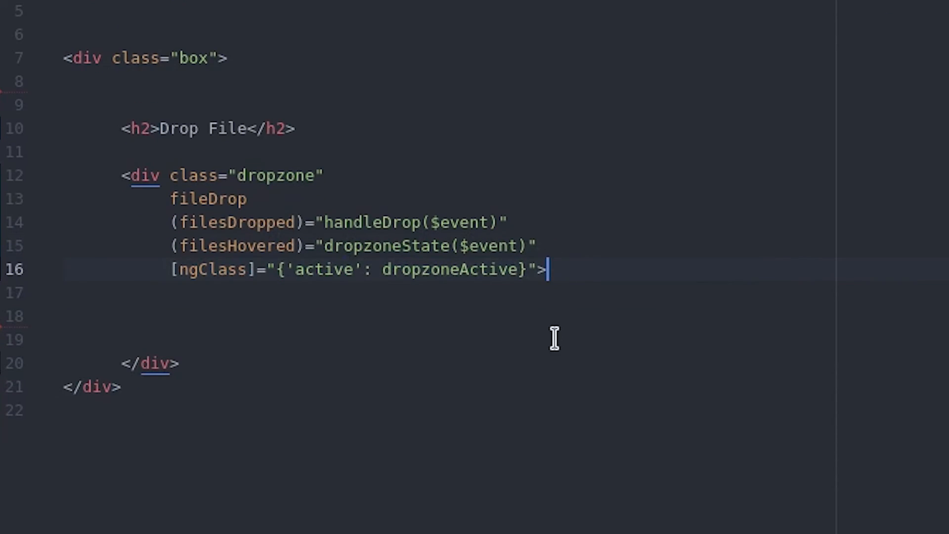
pyautogui.write('<i class="fa fa-cloud-upload fa-2x"></i>')
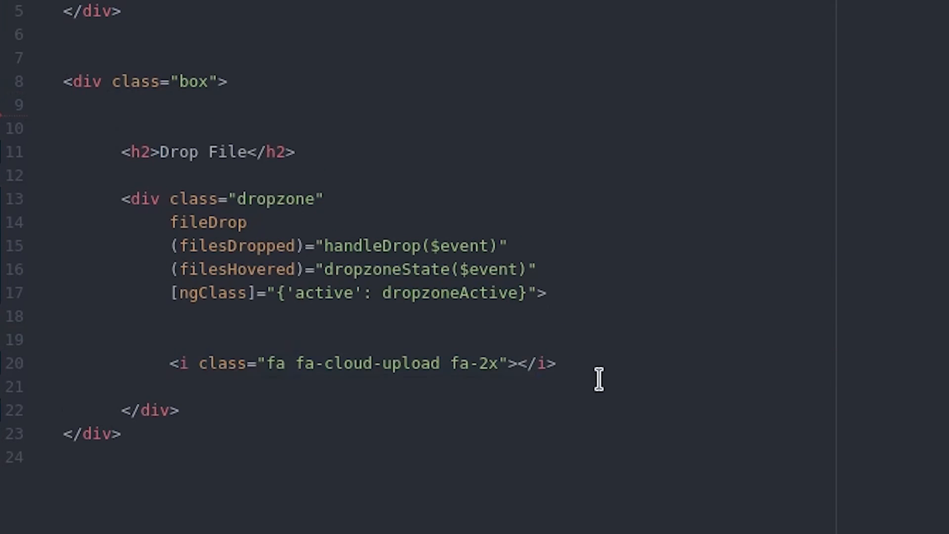
pyautogui.click(405, 386)
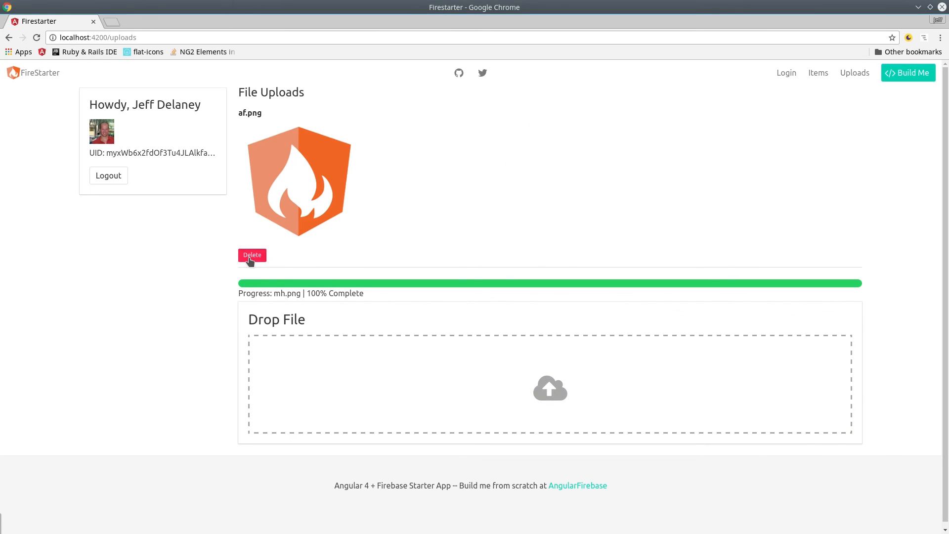
# - Delete uploads from the File Uploads list in Chrome, leaving only af.png at 100%
pyautogui.click(252, 255)
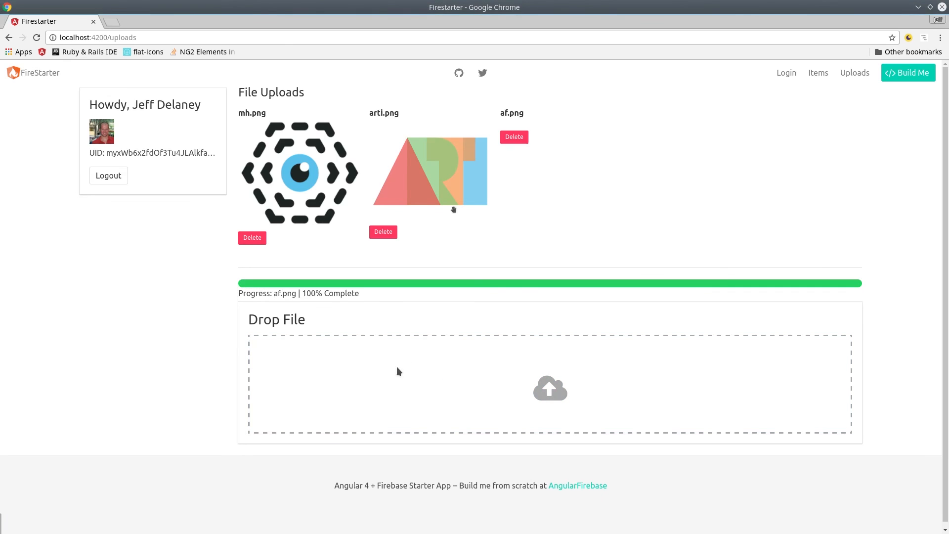
pyautogui.click(382, 231)
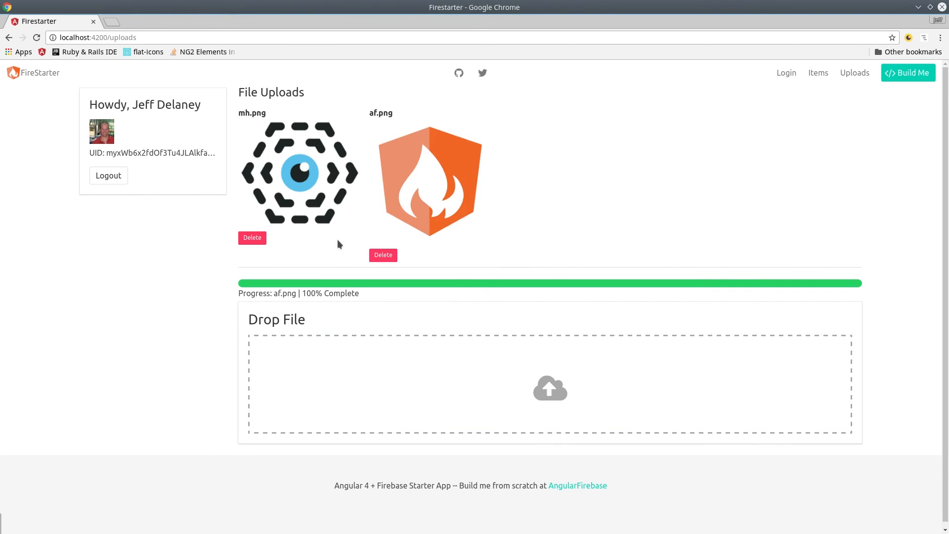
pyautogui.click(252, 237)
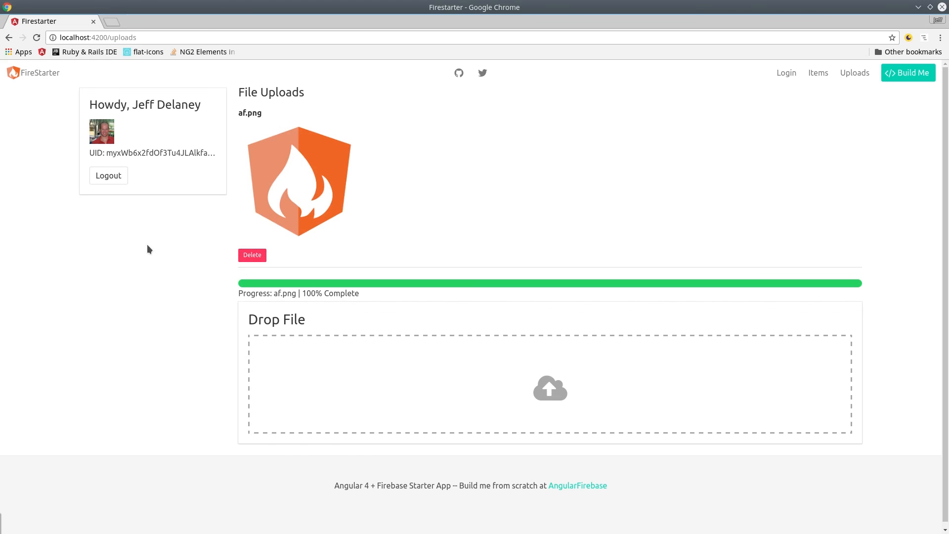